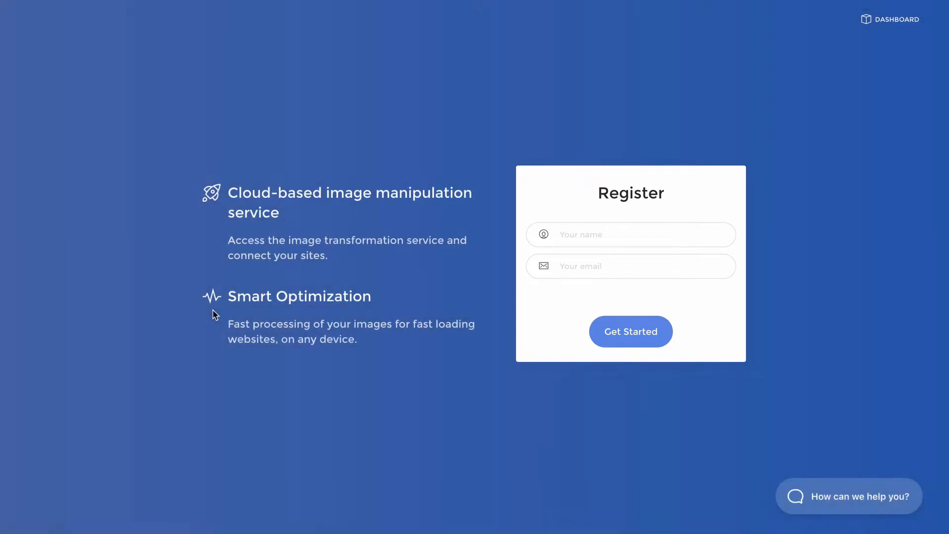
Step: Submit the Register form via Get Started and copy the site's API key from the Optimole dashboard
click(630, 331)
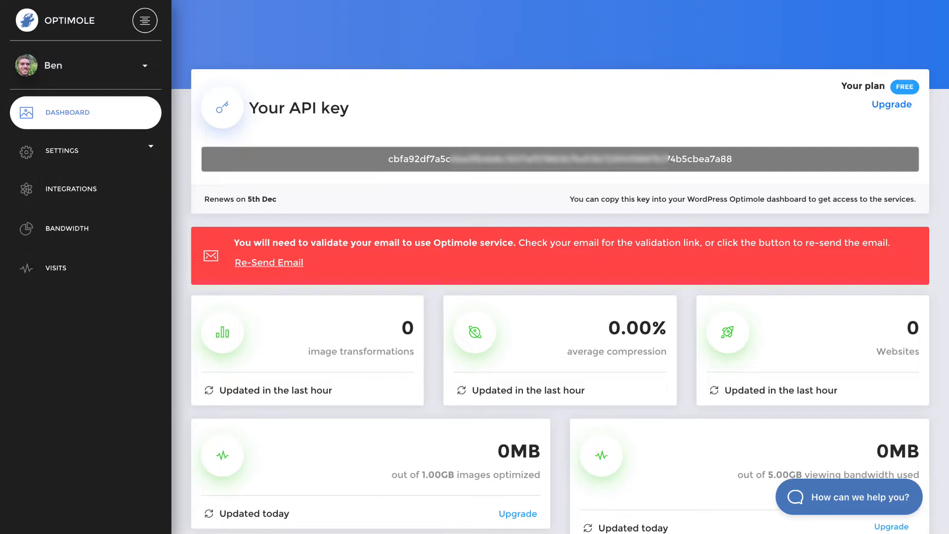
click(559, 159)
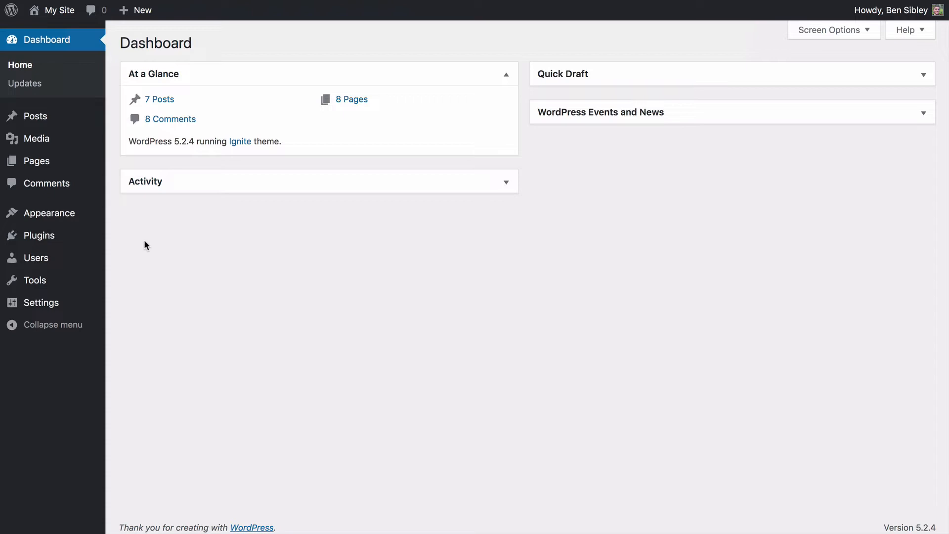
mouse_move(38, 235)
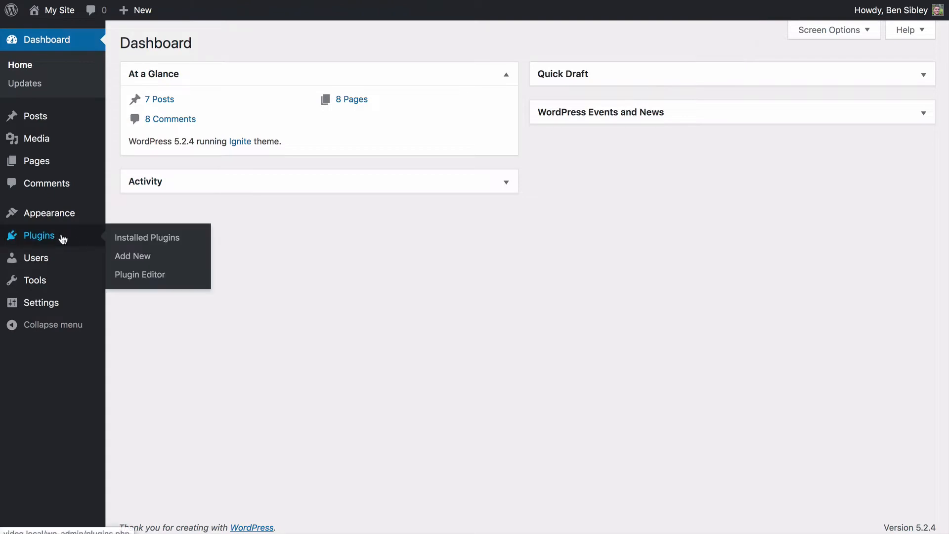
Step: Find the Optimole plugin by searching 'optimol', install it and activate it
click(132, 256)
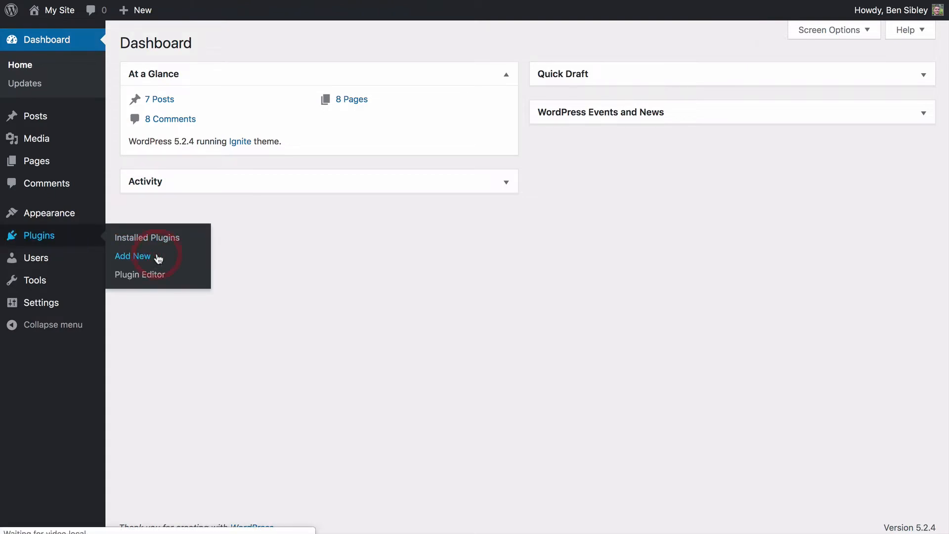
click(133, 255)
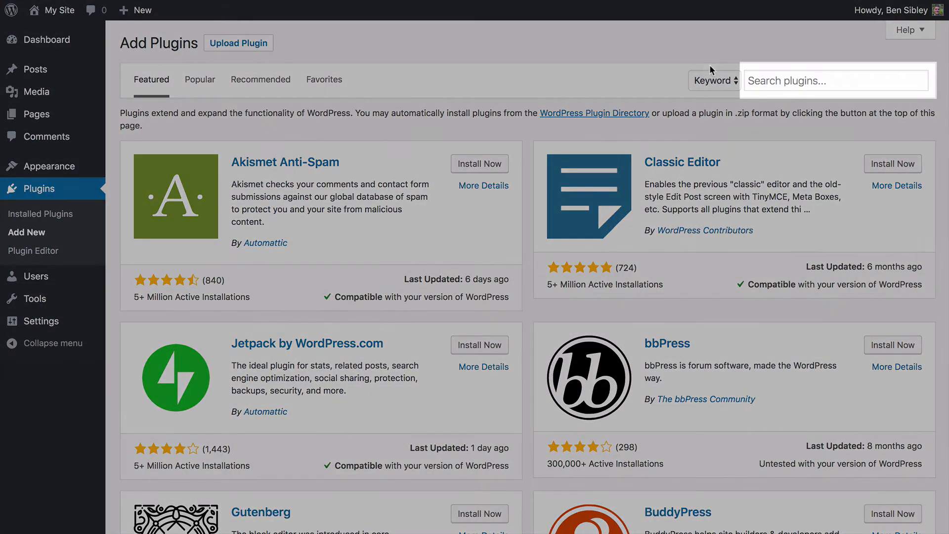
text(optimole)
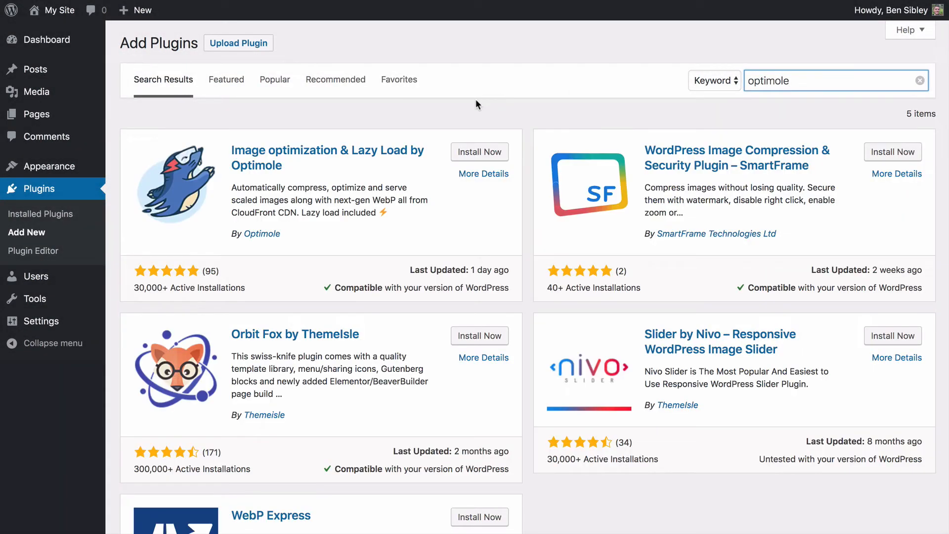
click(478, 152)
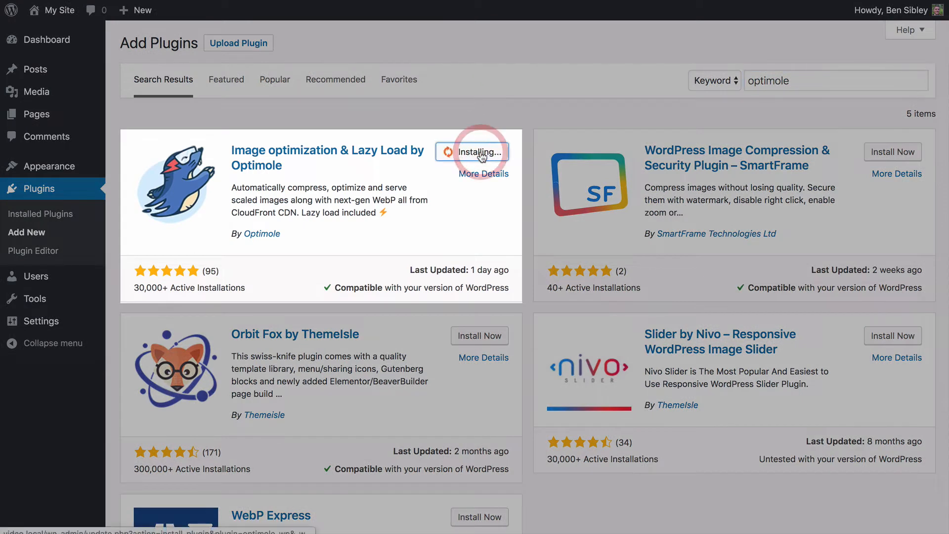
click(478, 152)
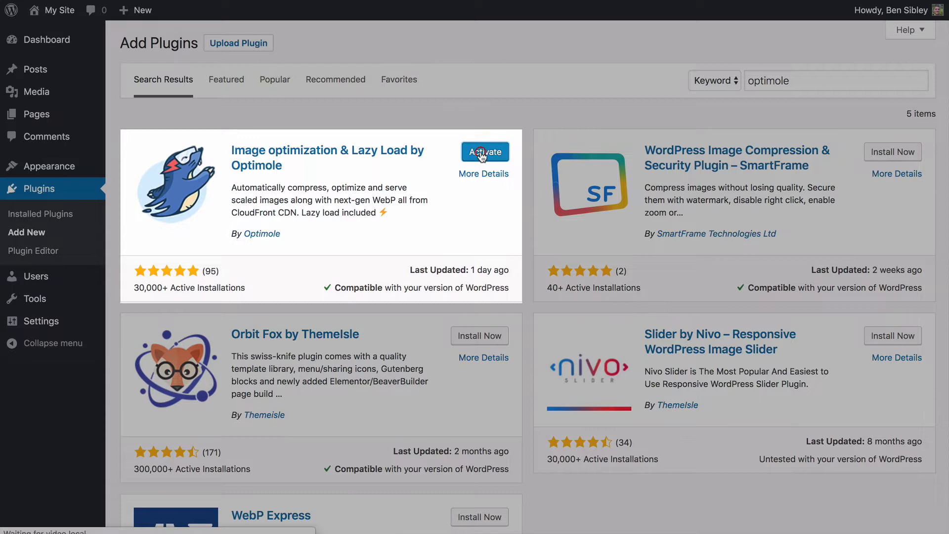
click(485, 153)
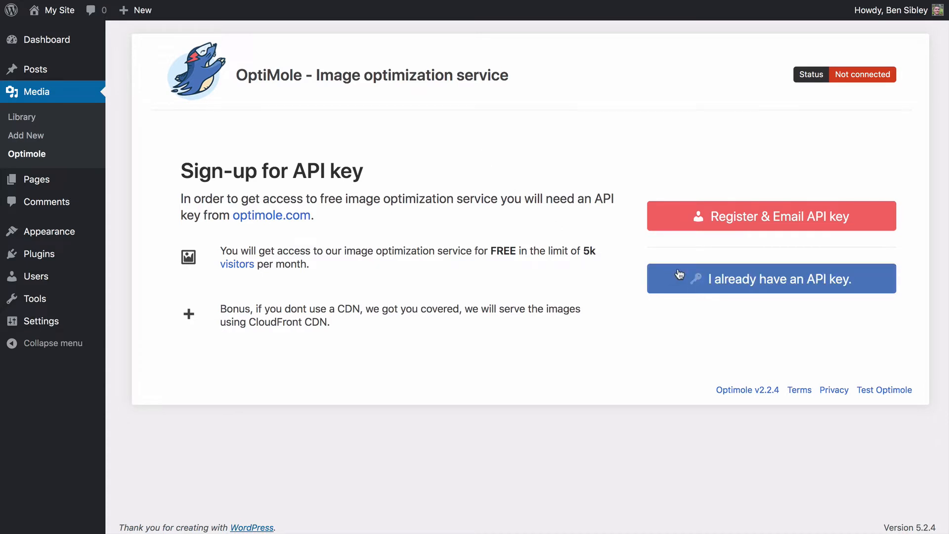
Step: Connect the site to Optimole using the existing API key
click(770, 278)
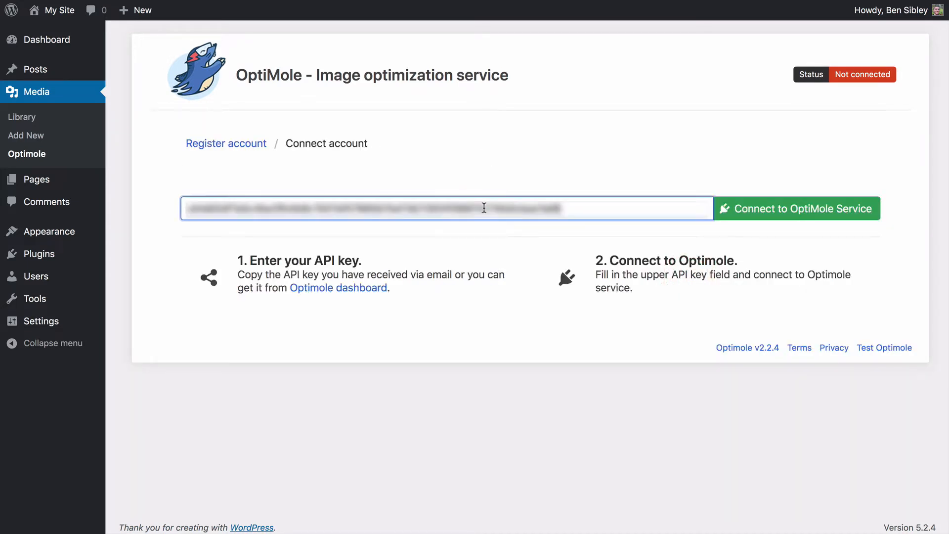
click(796, 208)
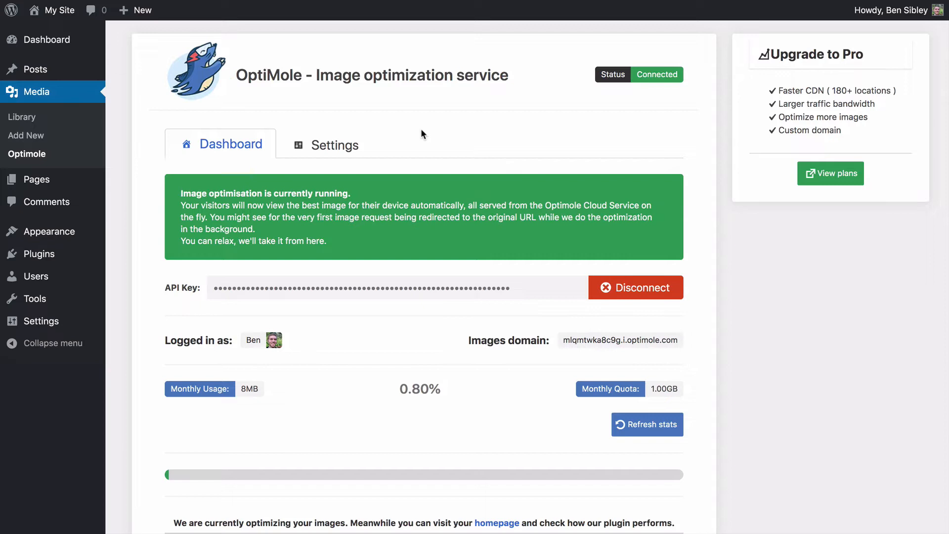
Step: View Optimole's General settings, then expand the Advanced settings options
click(326, 144)
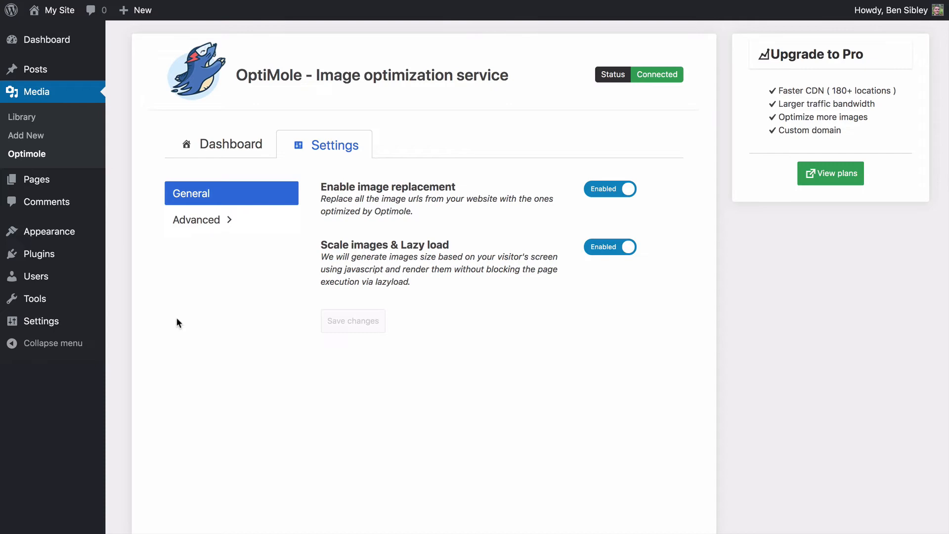
click(196, 220)
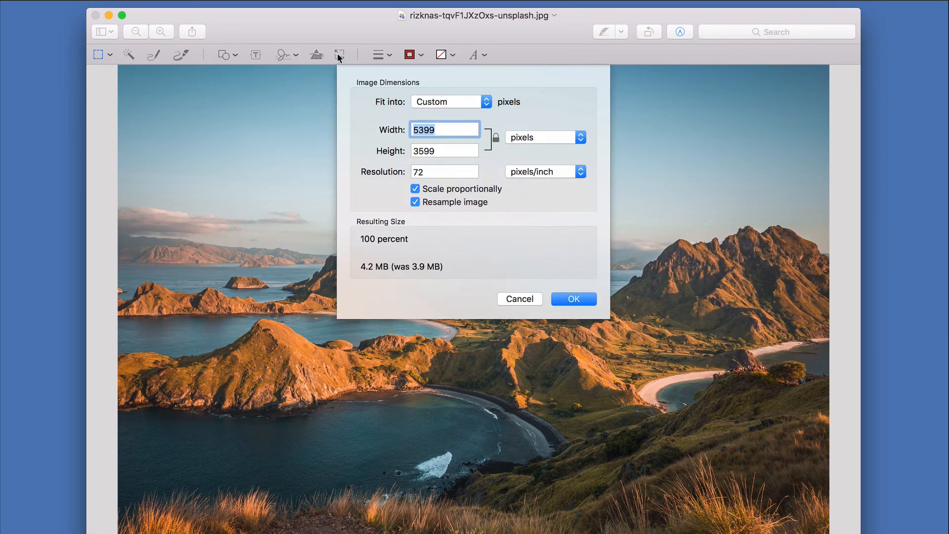
Step: Enter 2000 as the photo's width with Scale proportionally kept on
text(2000)
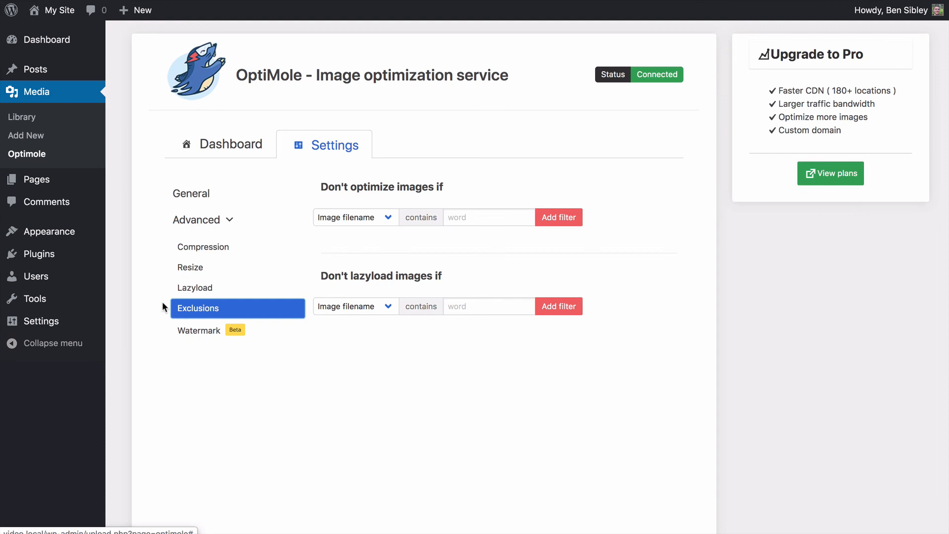
mouse_move(153, 310)
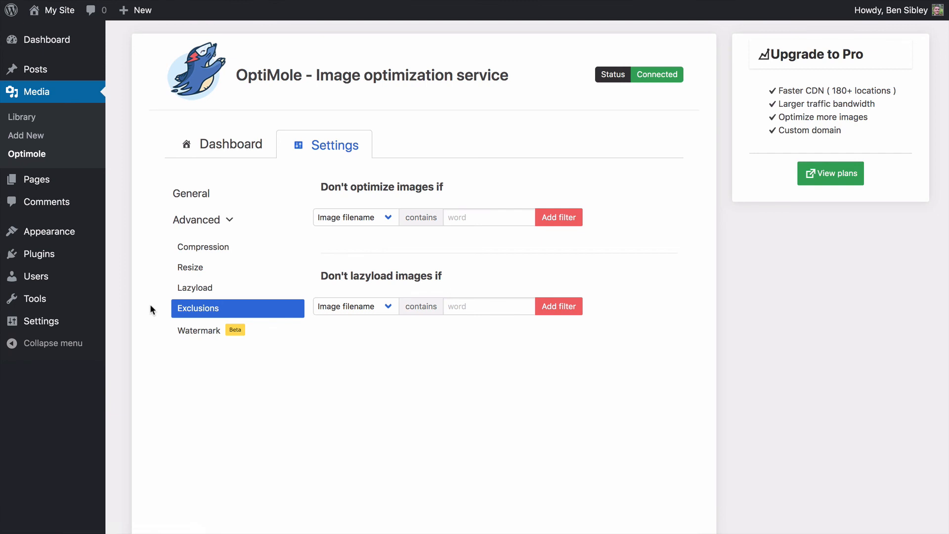
Step: Review the Watermark options: opacity 100, bottom-right position, zero offsets and scale
click(199, 330)
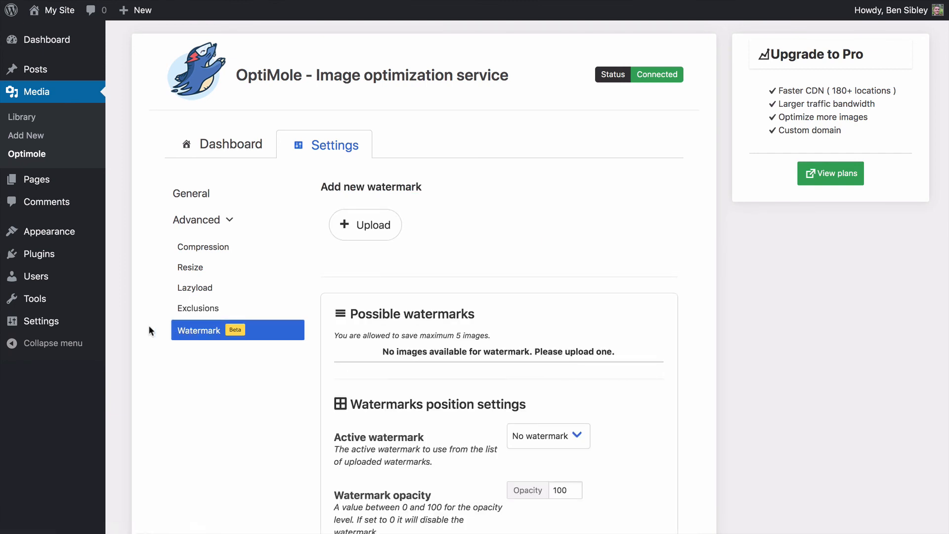
scroll(down, 3)
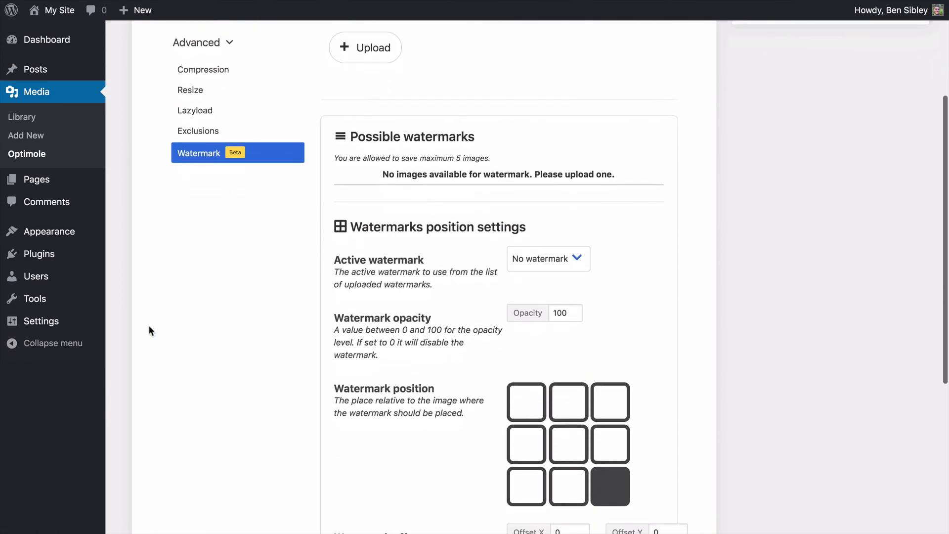
scroll(down, 3)
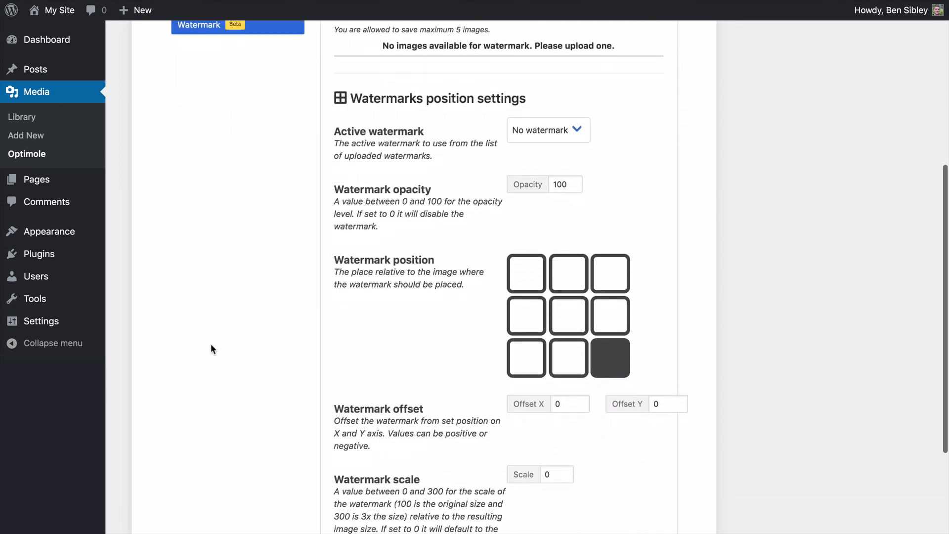
scroll(down, 3)
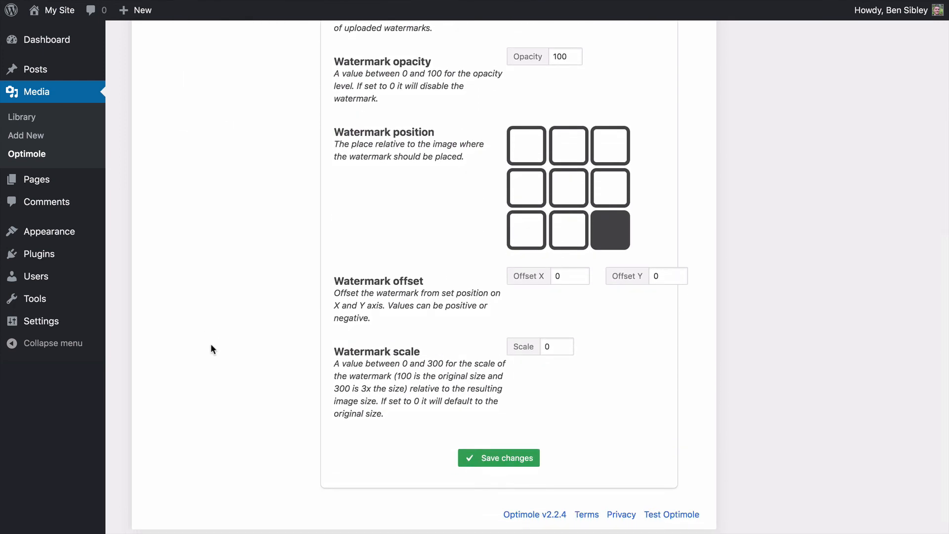